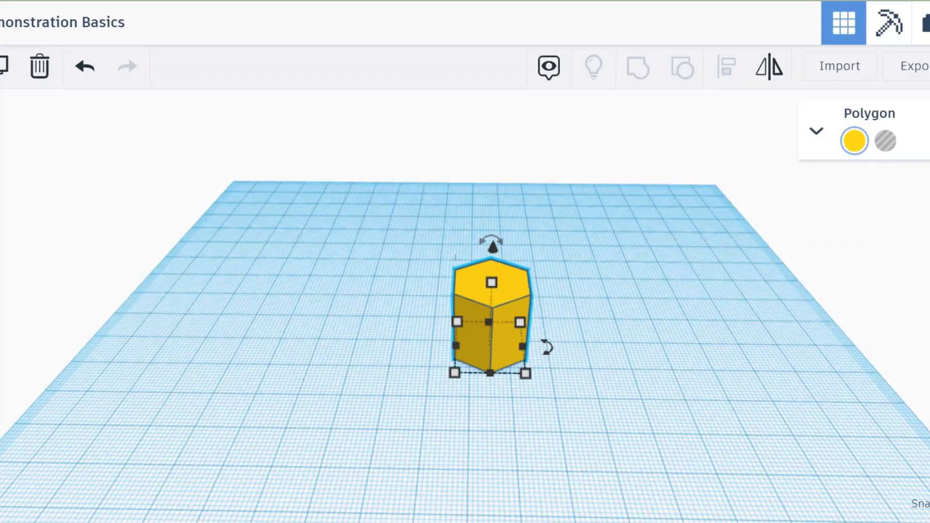
pyautogui.moveTo(487, 115)
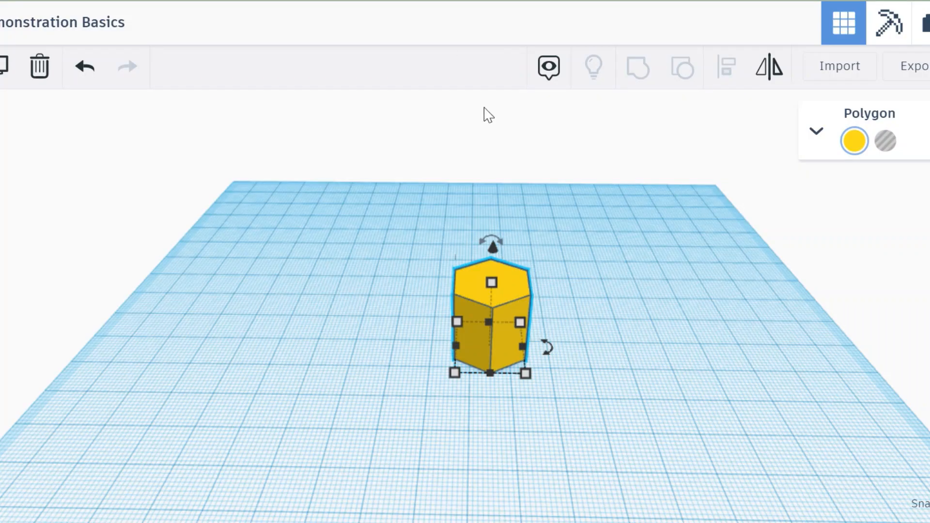
pyautogui.moveTo(419, 332)
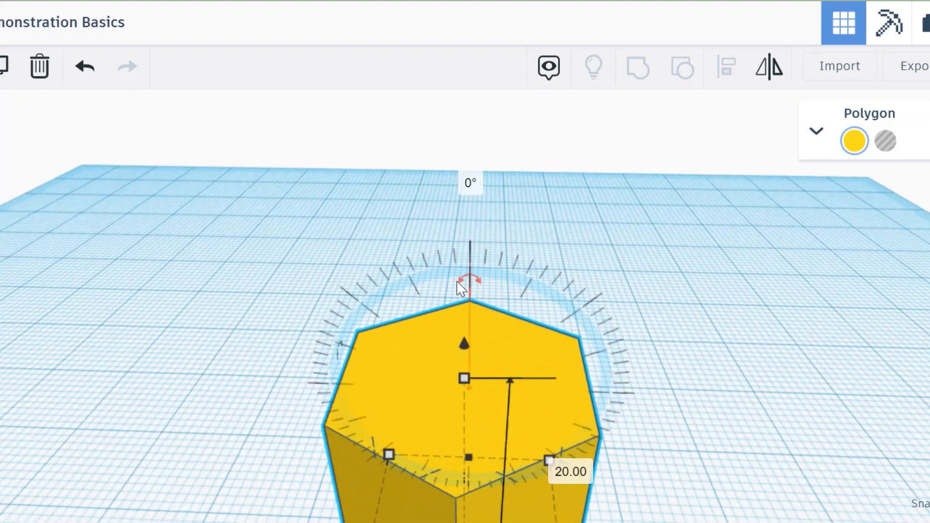
pyautogui.moveTo(480, 287)
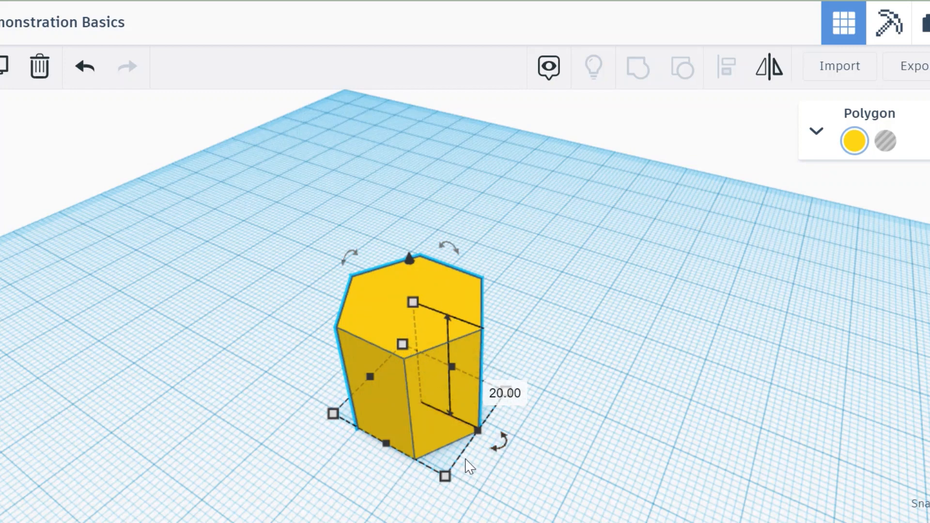
pyautogui.moveTo(362, 433)
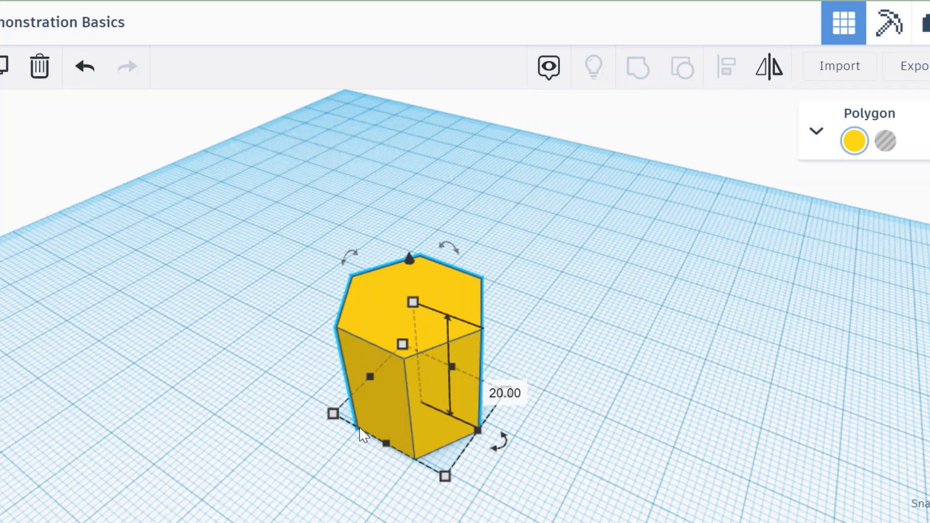
pyautogui.moveTo(464, 440)
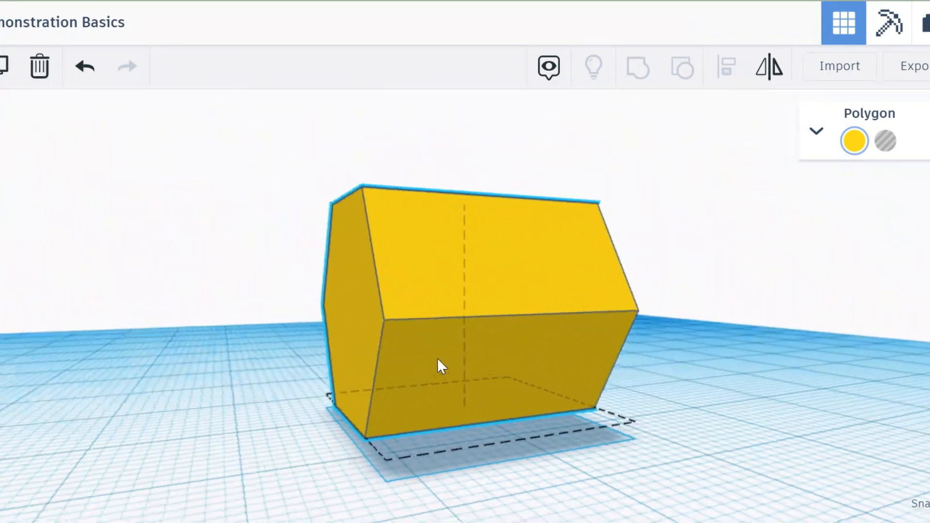
pyautogui.click(439, 365)
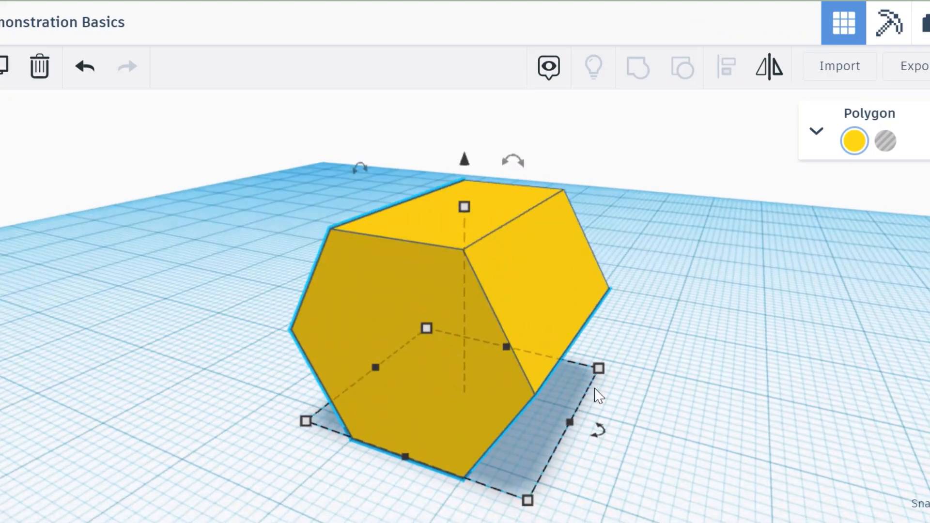
pyautogui.moveTo(154, 176)
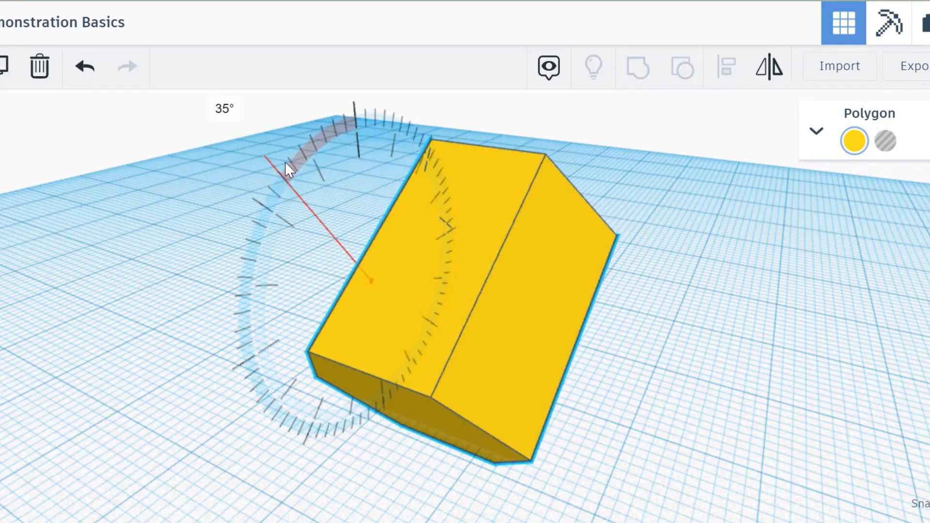
# Tilt the sideways prism to about 43°, then start a 45° tilt on another axis.
pyautogui.moveTo(288, 169); pyautogui.dragTo(268, 213)
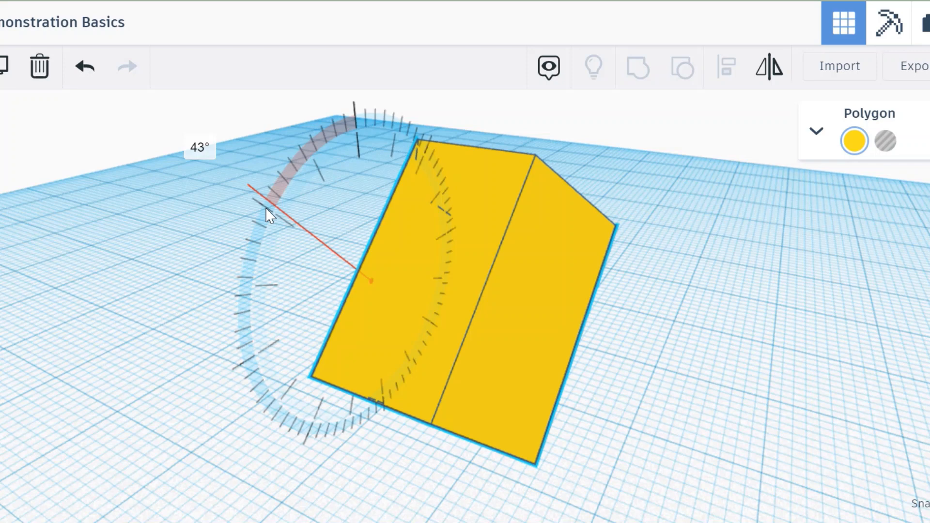
pyautogui.moveTo(268, 214); pyautogui.dragTo(255, 231)
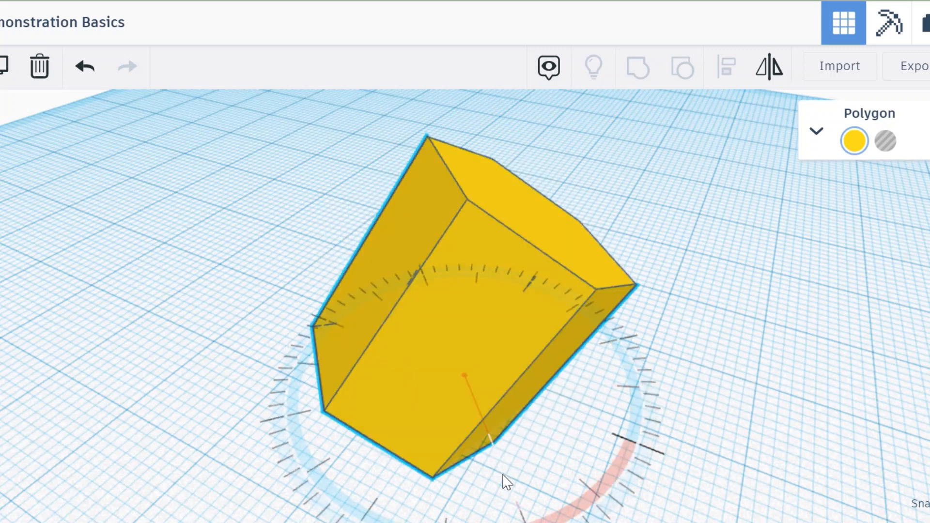
pyautogui.click(39, 66)
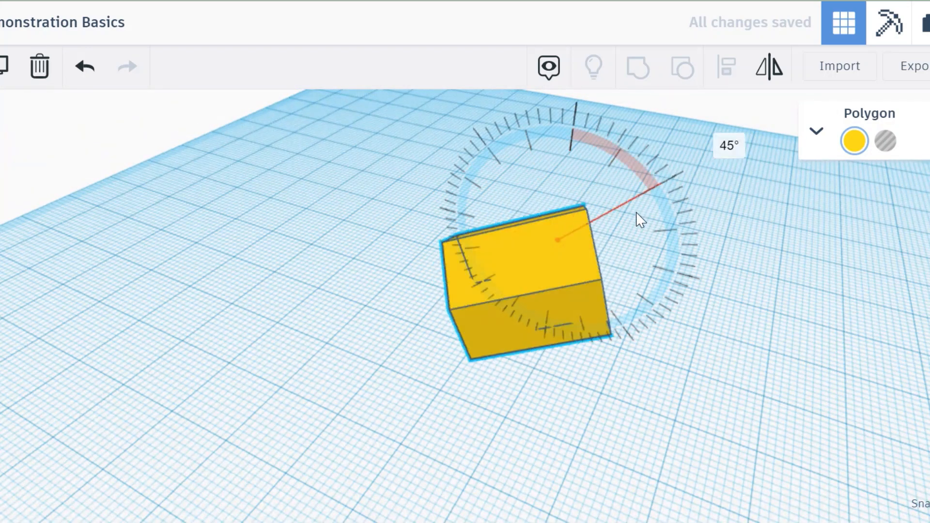
# Deselect the prism to view the two-axis tilt, then select it again.
pyautogui.click(825, 356)
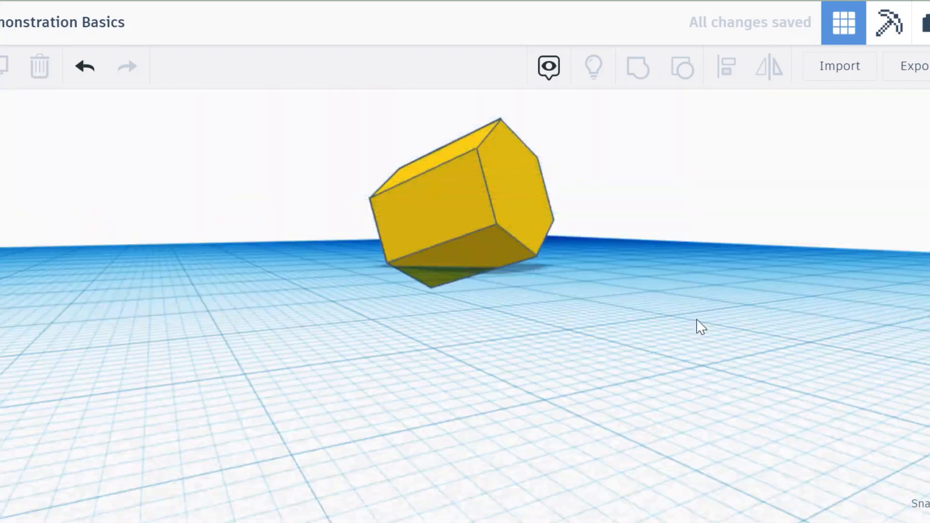
pyautogui.click(456, 207)
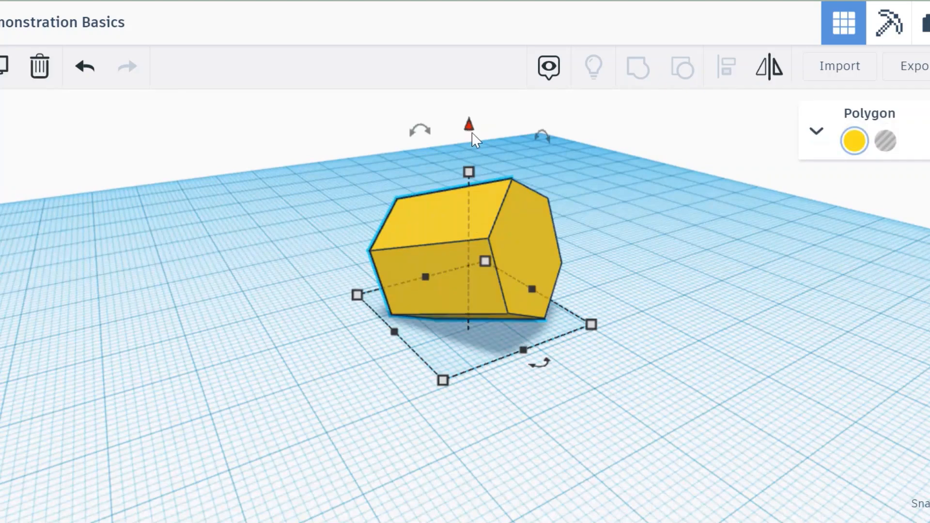